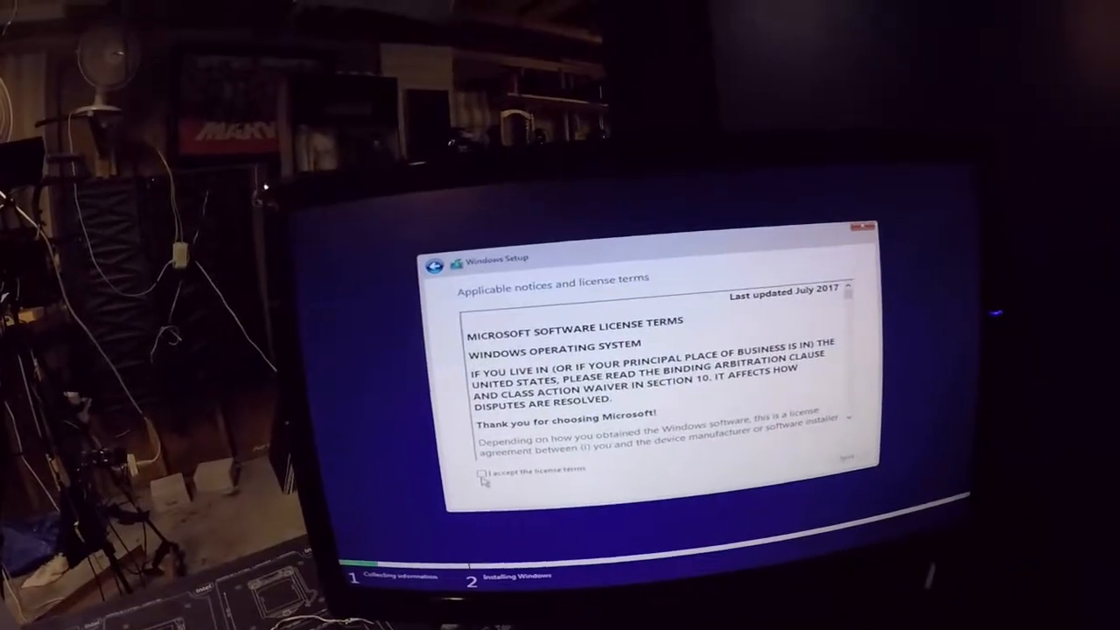
Accept the license terms and choose 'Custom: Install Windows only (advanced)'.
{"action": "left_click", "coordinate": [481, 469]}
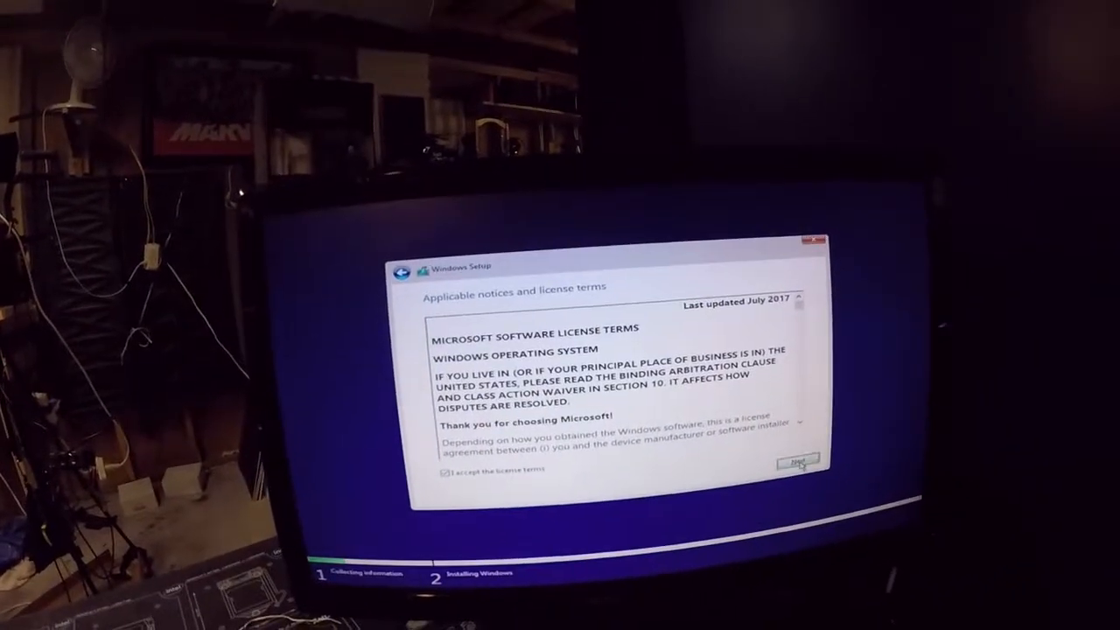
{"action": "left_click", "coordinate": [796, 462]}
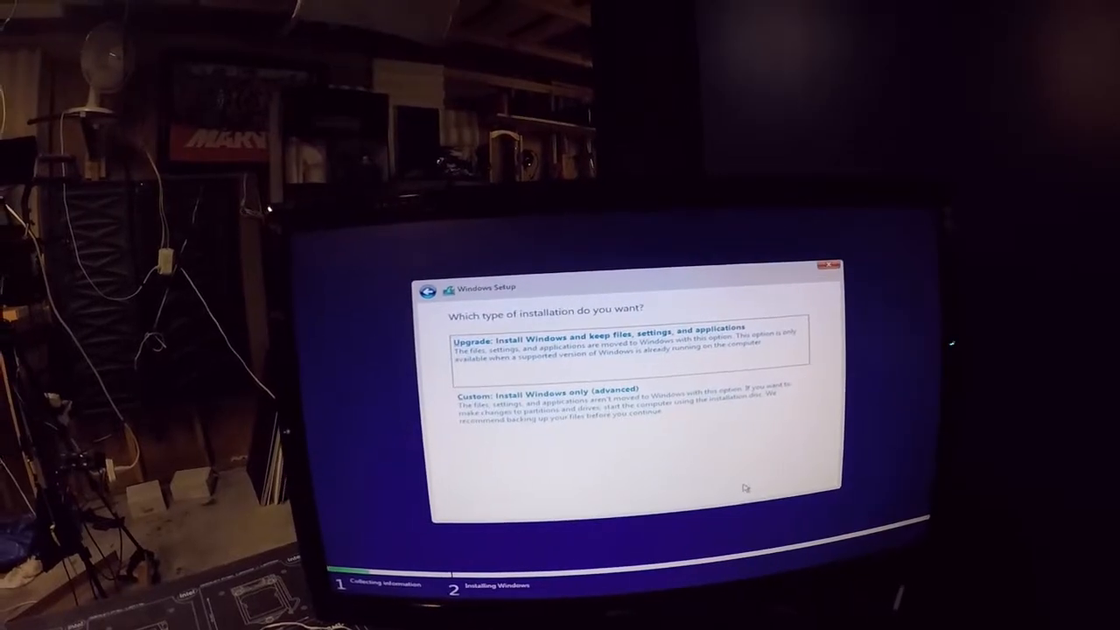
{"action": "left_click", "coordinate": [552, 388]}
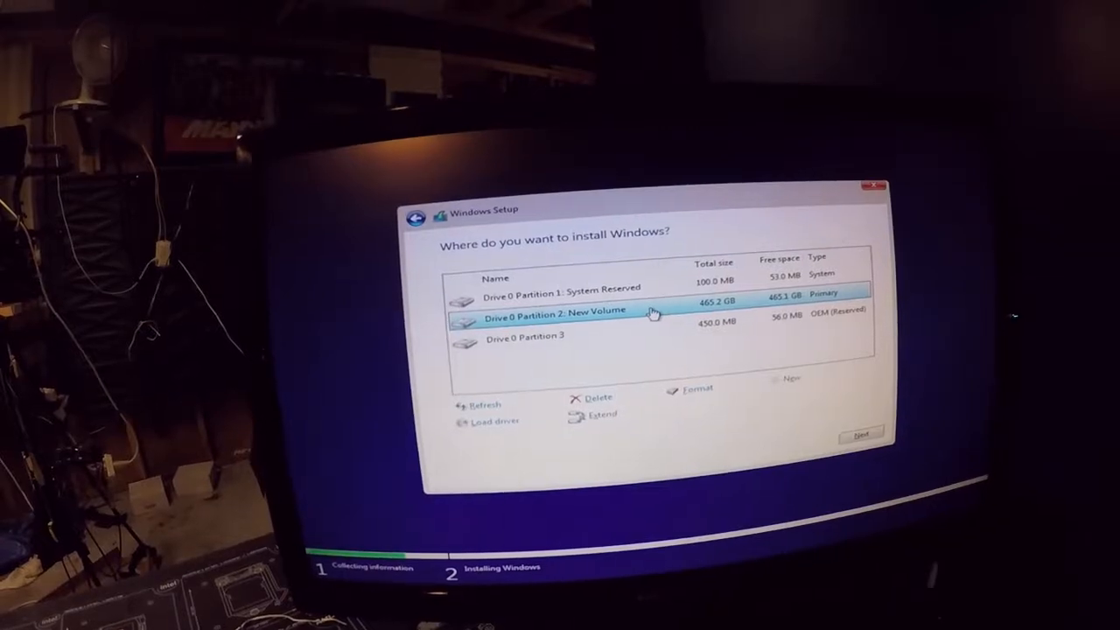
Install Windows 10 onto Drive 0 Partition 2: New Volume and let it reboot to the desktop.
{"action": "left_click", "coordinate": [861, 434]}
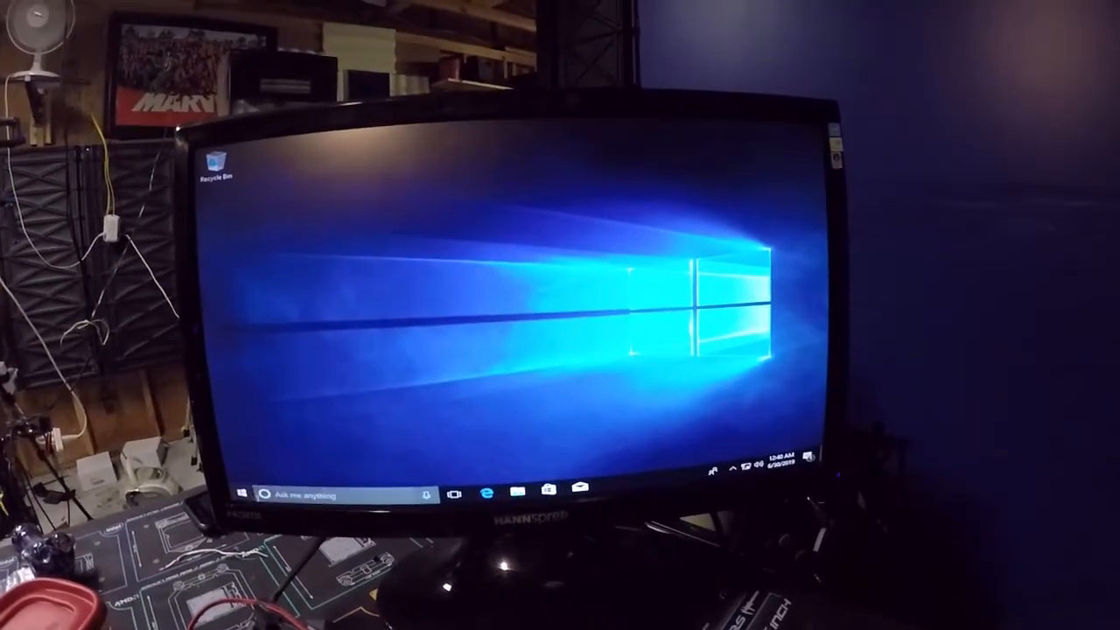
Toggle the Start menu open, closed, and open again to confirm it works.
{"action": "left_click", "coordinate": [241, 494]}
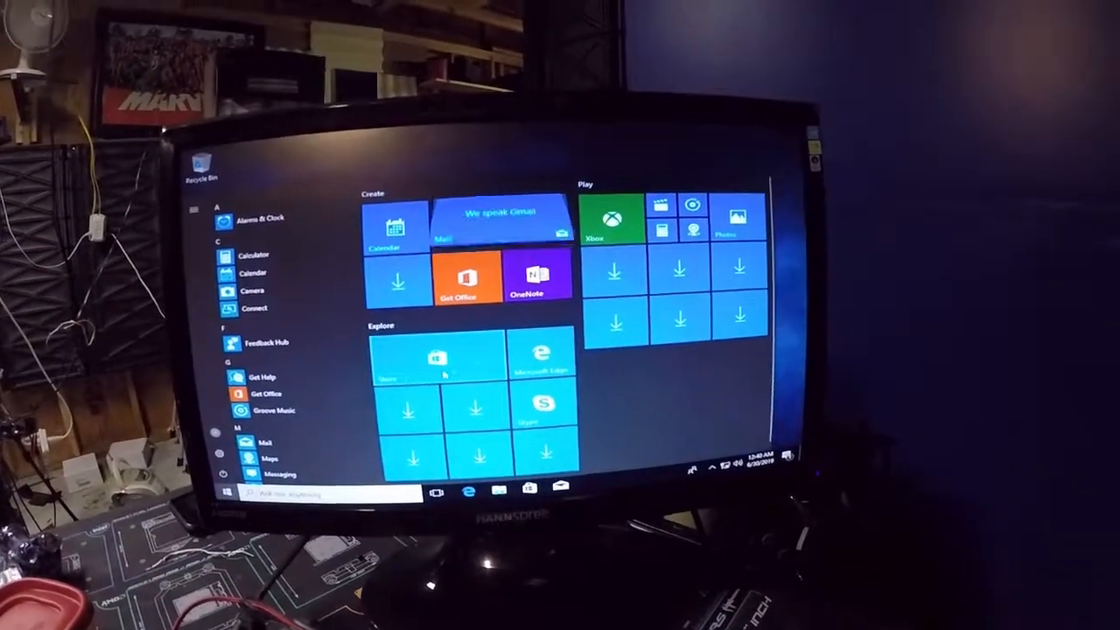
{"action": "left_click", "coordinate": [231, 491]}
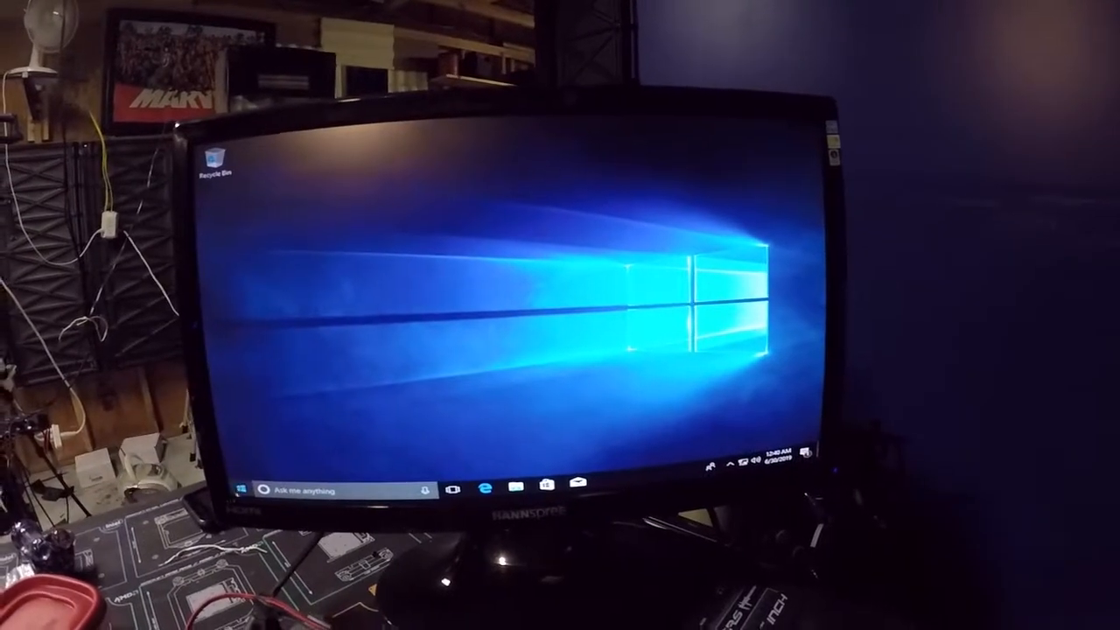
{"action": "left_click", "coordinate": [239, 488]}
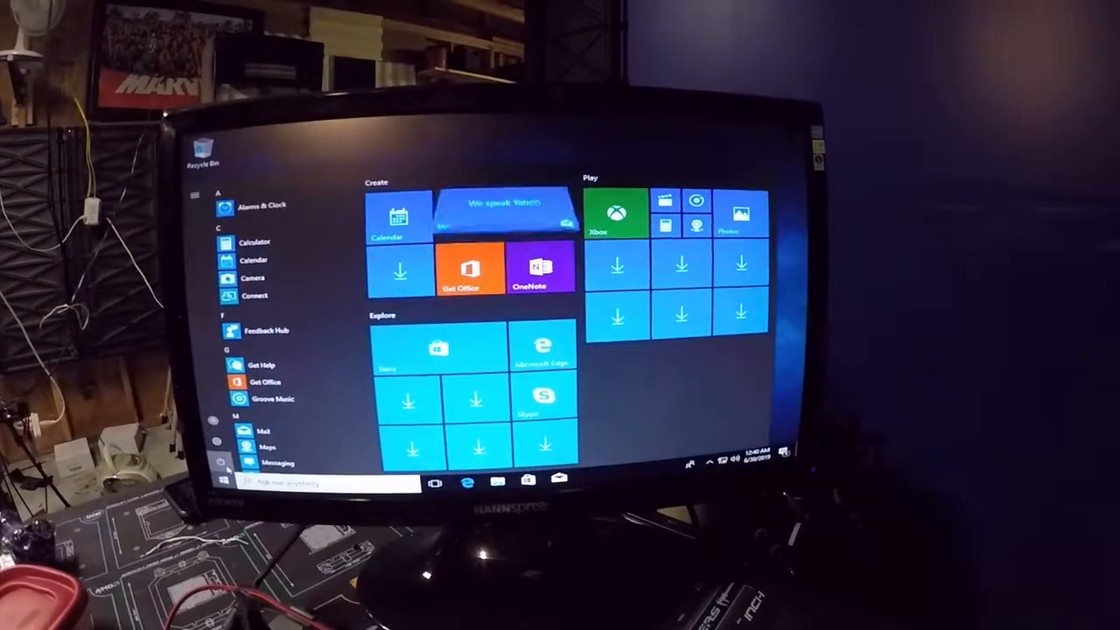